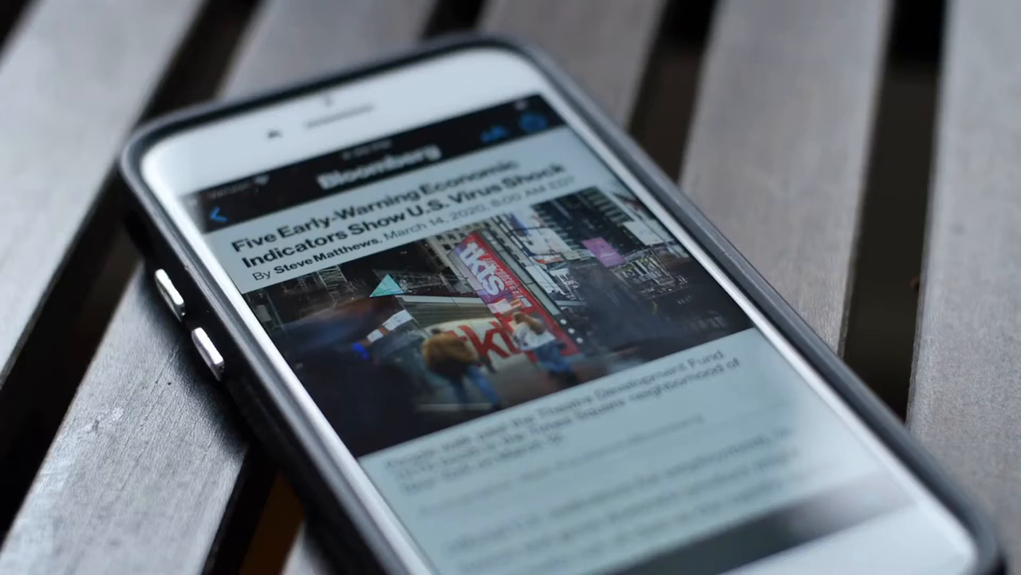
pyautogui.scroll(-3)
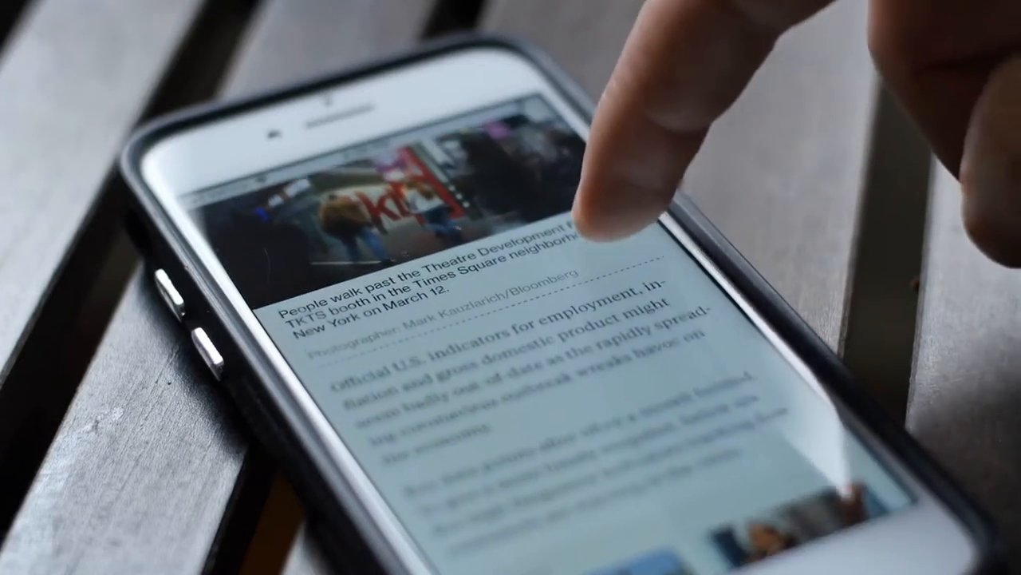
pyautogui.scroll(-3)
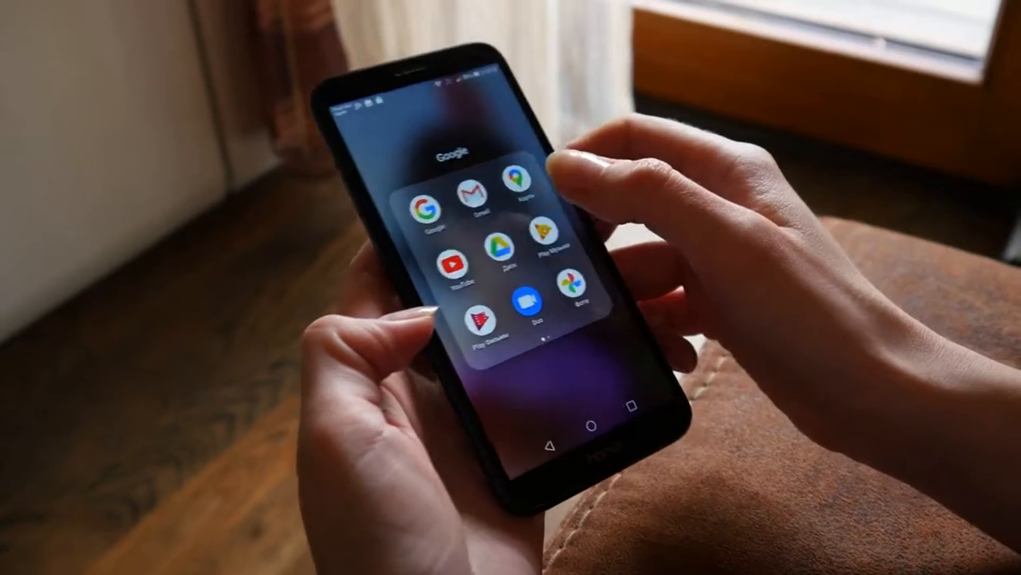
pyautogui.click(450, 262)
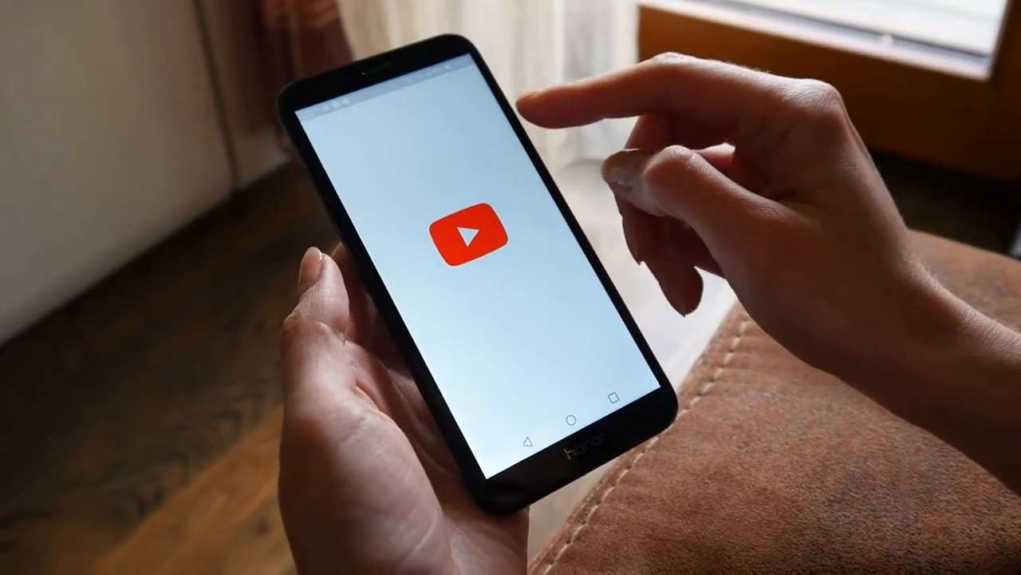